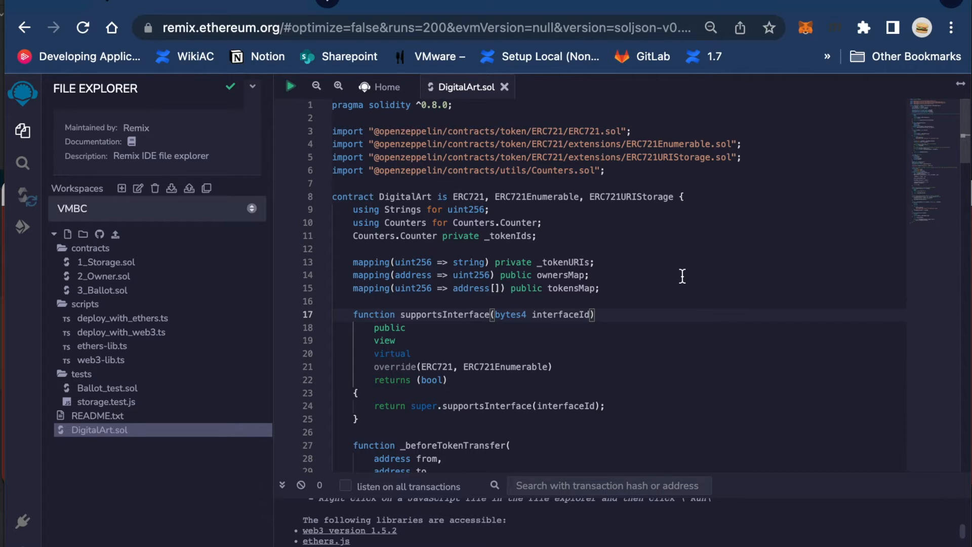
pyautogui.moveTo(697, 257)
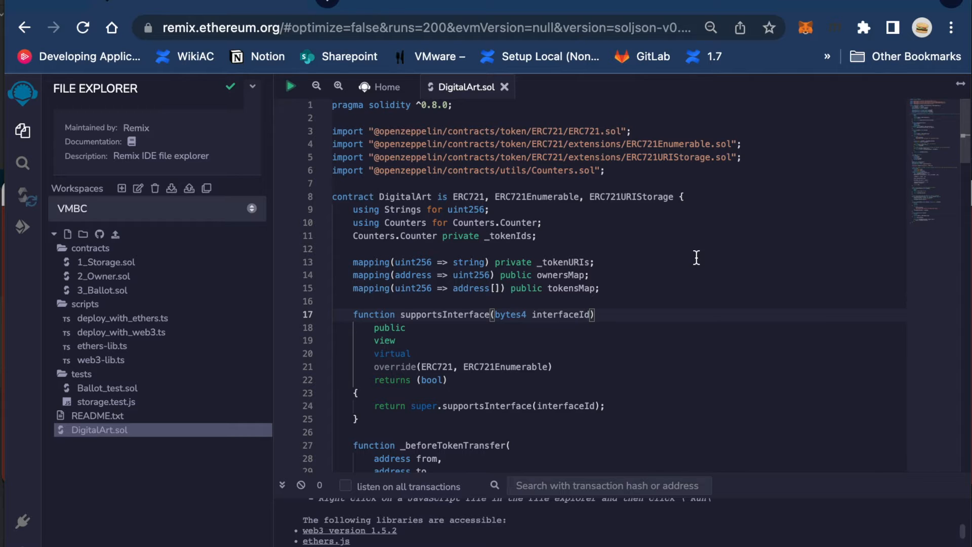
pyautogui.moveTo(513, 135)
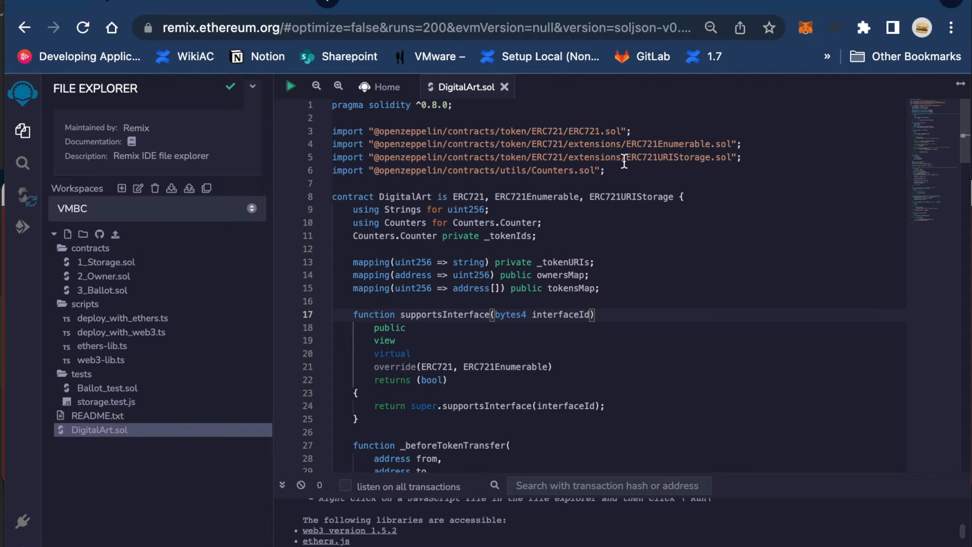
pyautogui.moveTo(588, 154)
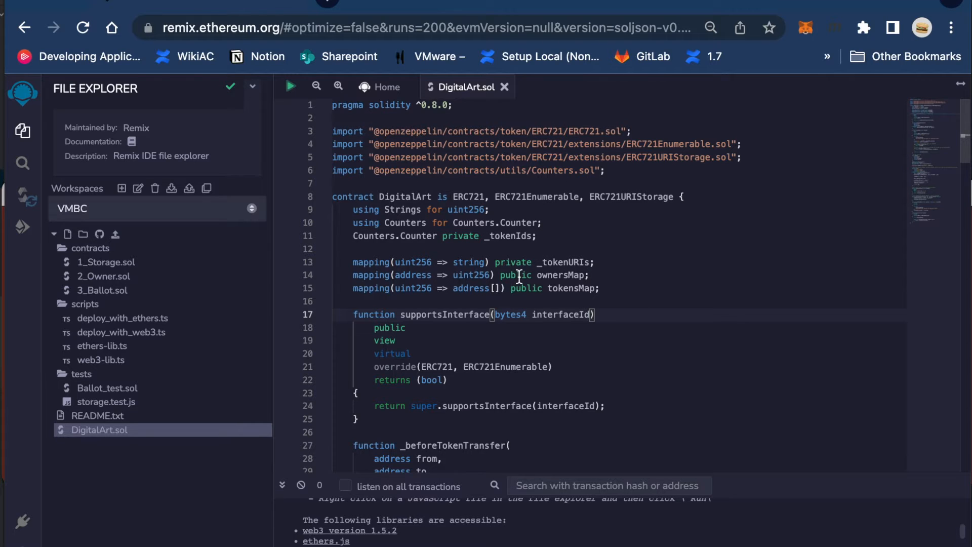
# - Scroll through the printed contracts/DigitalArt.sol source, then clear the screen
pyautogui.scroll(-3)
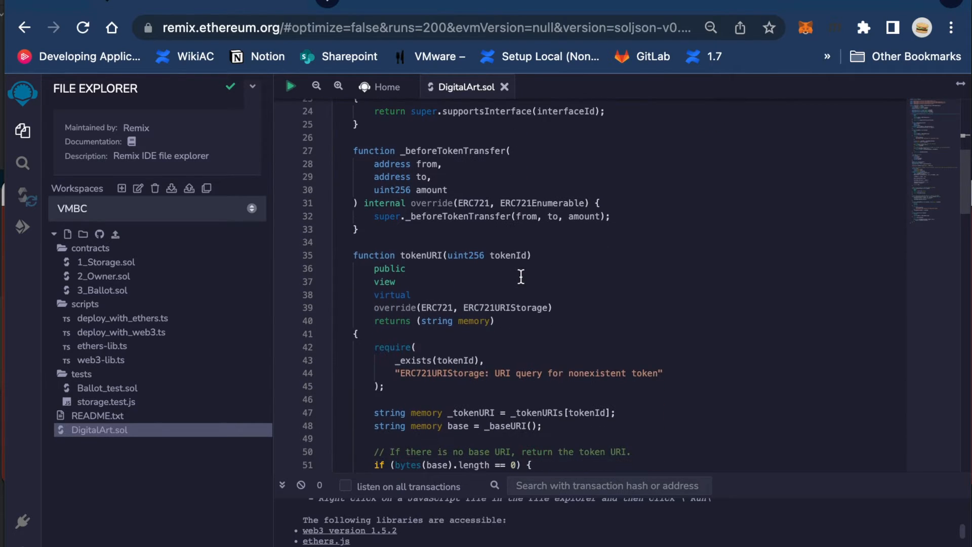
pyautogui.scroll(-3)
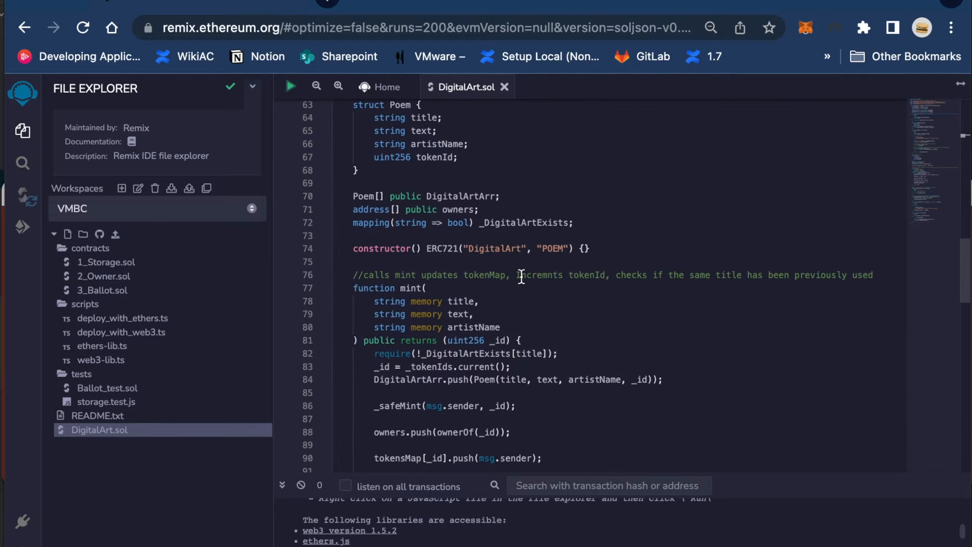
pyautogui.scroll(-3)
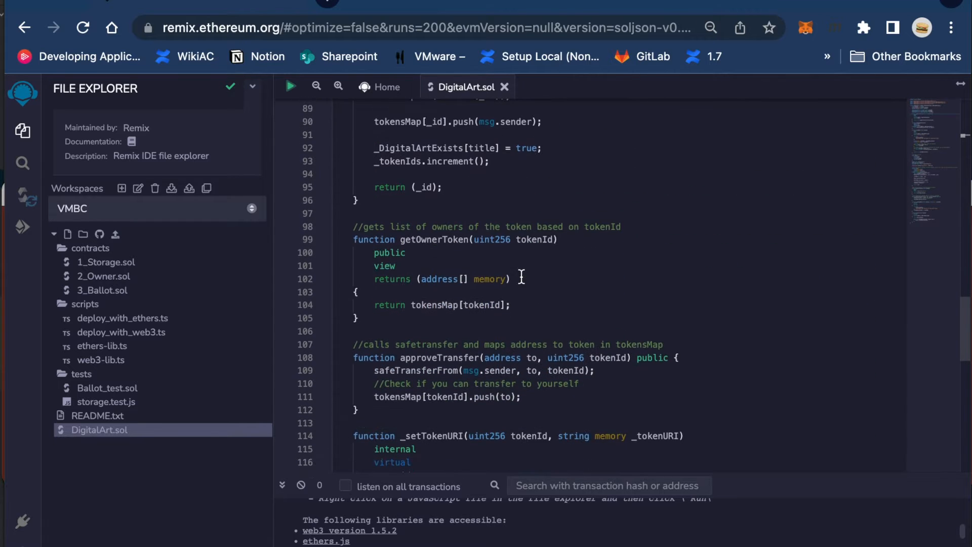
pyautogui.scroll(-3)
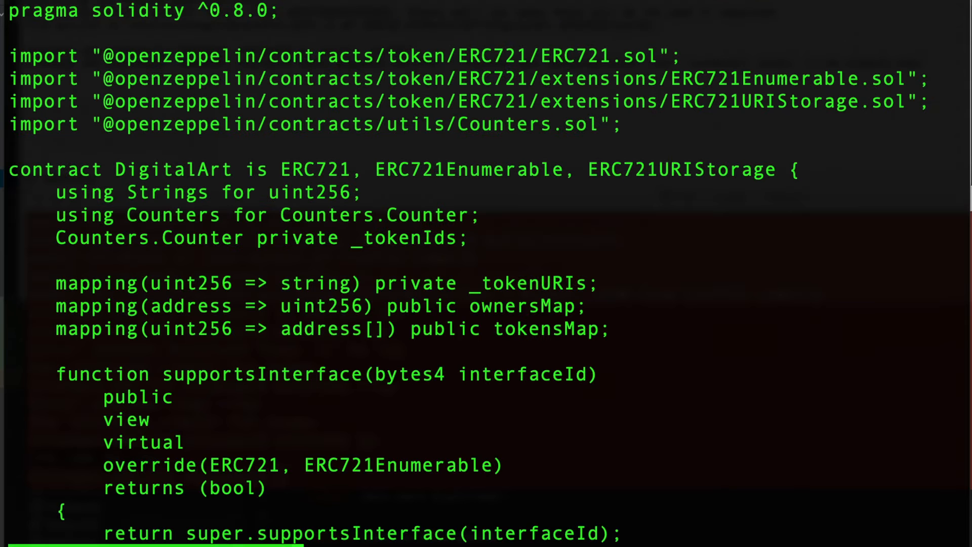
pyautogui.scroll(-3)
pyautogui.write('truffle co')
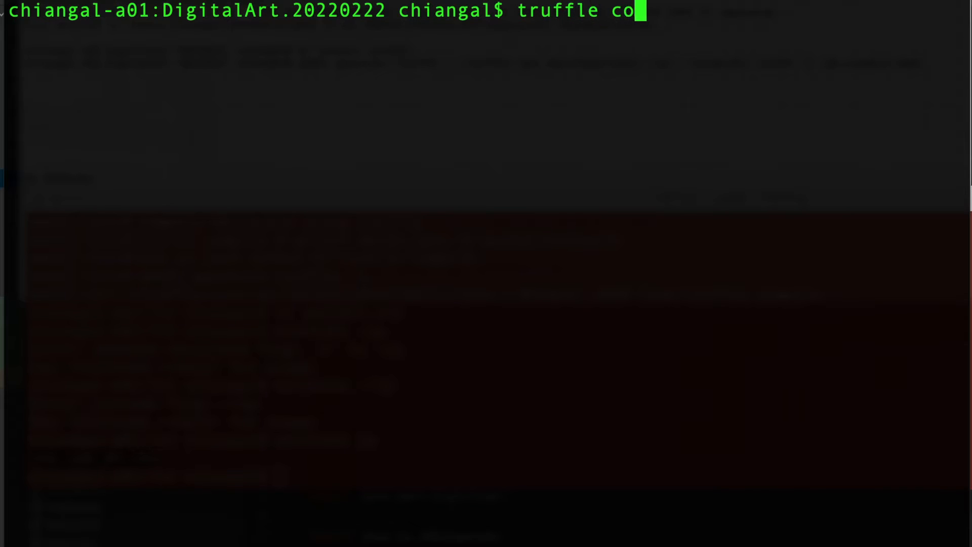
# - Run truffle compile and confirm it reports Compiled successfully
pyautogui.write('mpile')
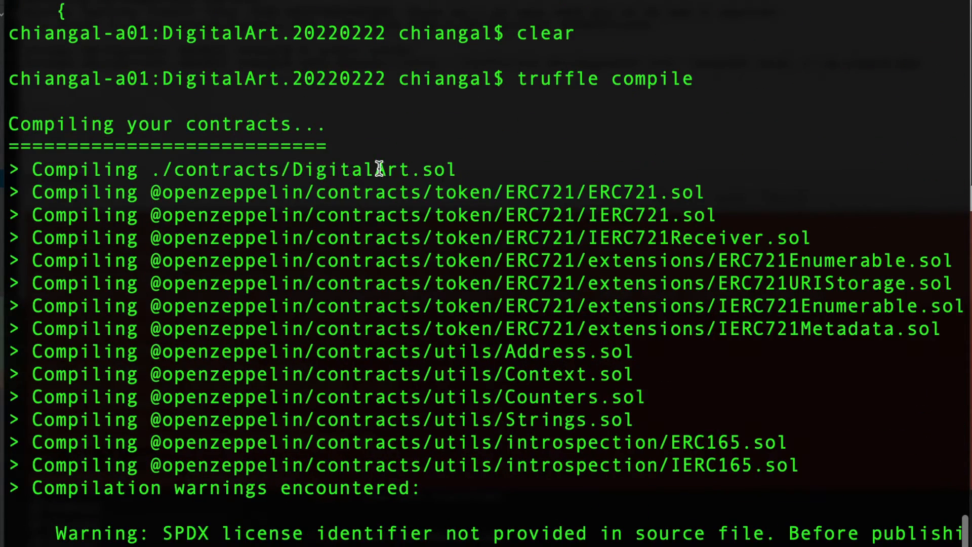
pyautogui.moveTo(376, 200)
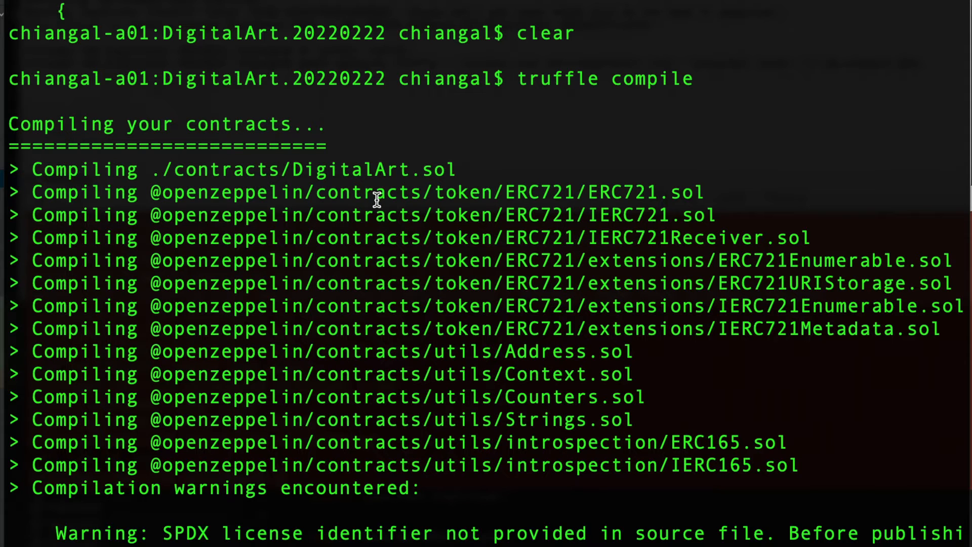
pyautogui.scroll(-3)
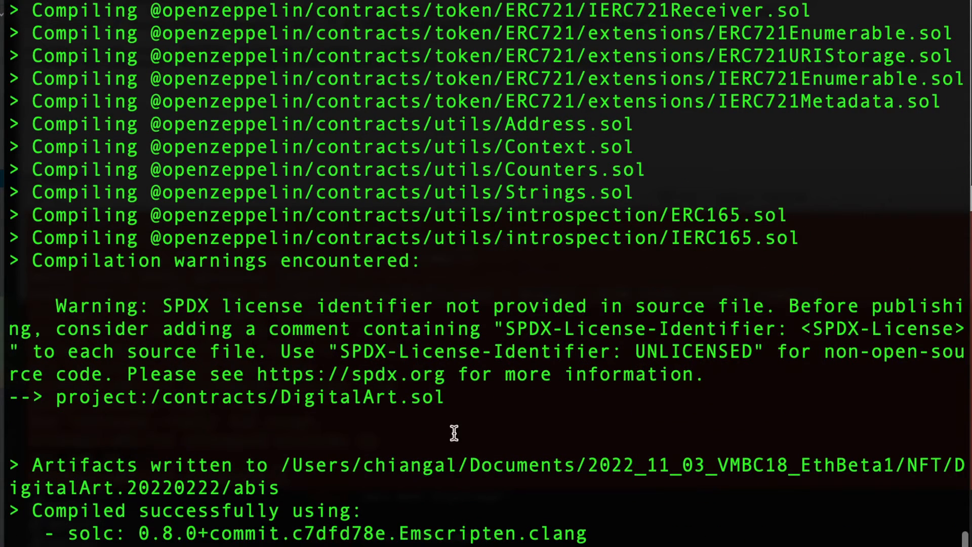
pyautogui.moveTo(283, 465); pyautogui.dragTo(282, 487)
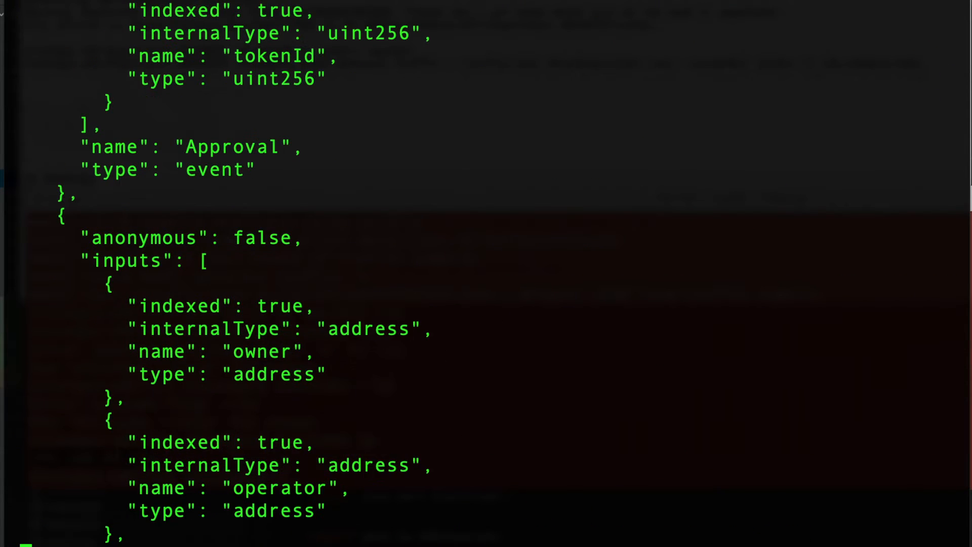
# - Scroll through the abis/DigitalArt.json ABI output, then clear the screen
pyautogui.scroll(-3)
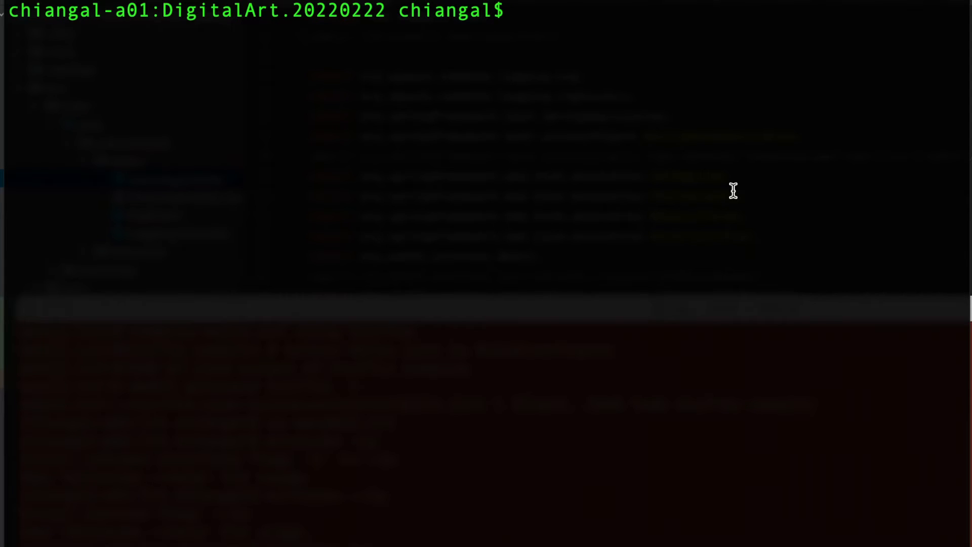
# - Run web3j generate truffle on abis/DigitalArt.json into outdir with package com.example.demo
pyautogui.write('!ca')
pyautogui.write('!web')
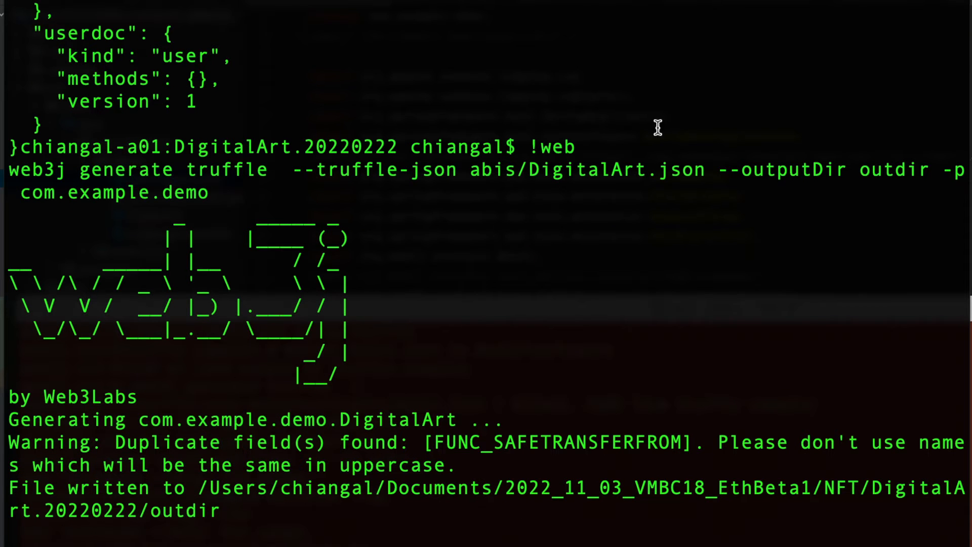
pyautogui.moveTo(428, 362)
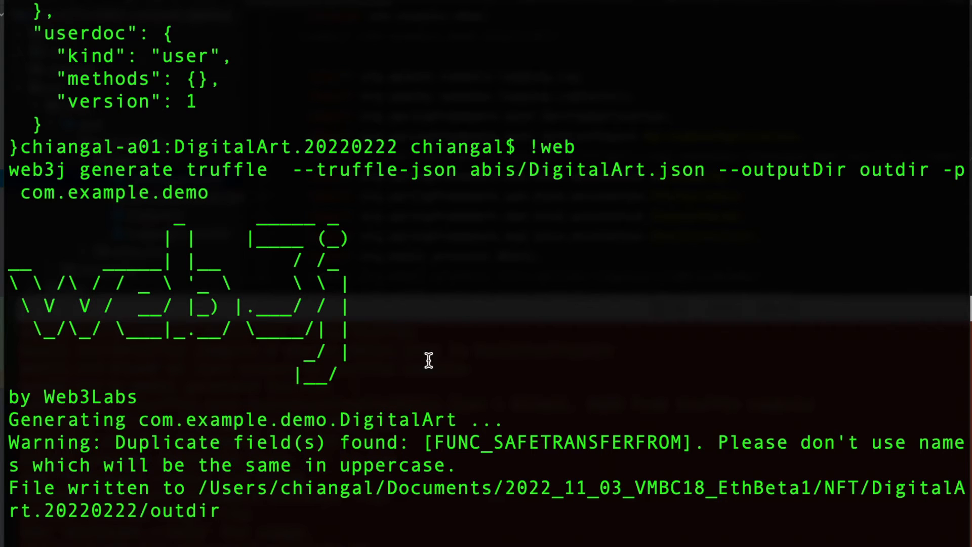
pyautogui.moveTo(331, 542)
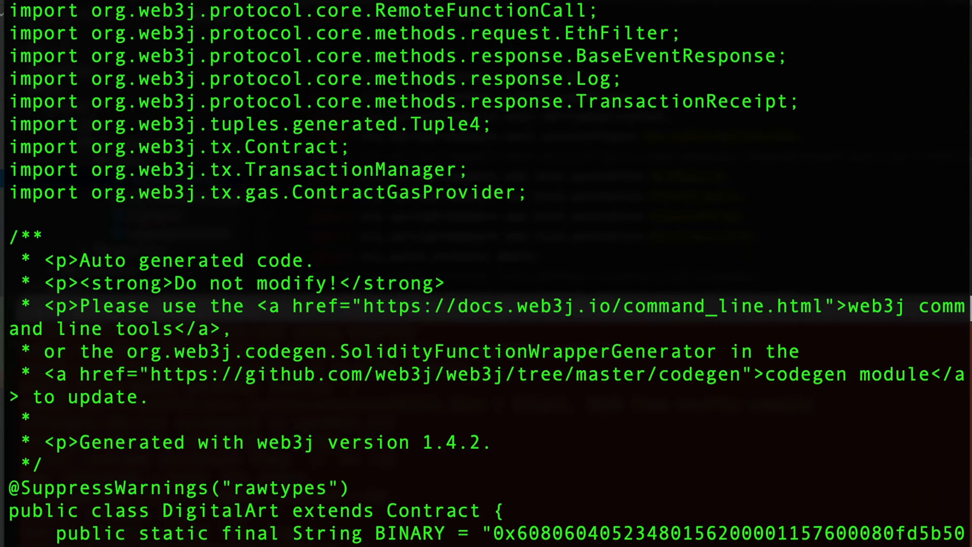
# - Scroll through the generated DigitalArt.java wrapper code under outdir
pyautogui.scroll(-3)
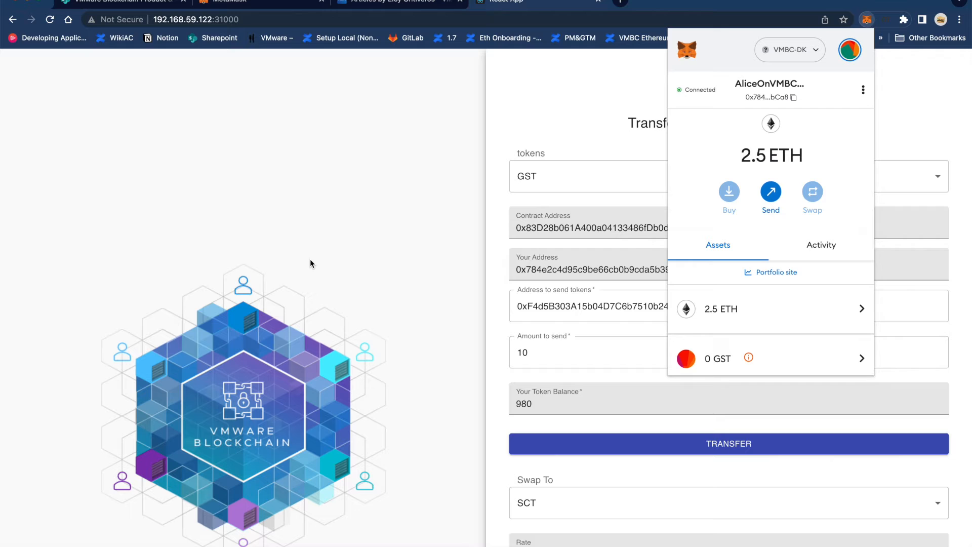
pyautogui.moveTo(313, 263)
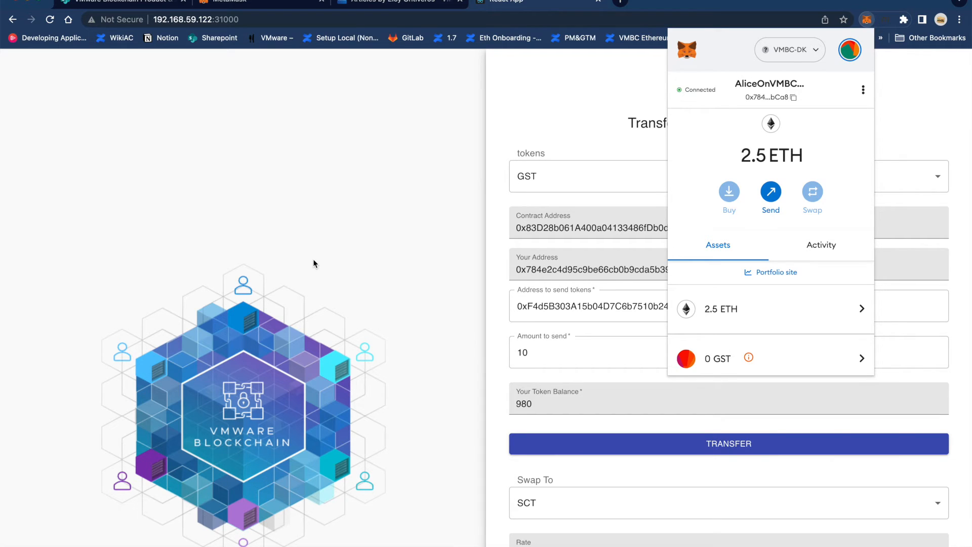
pyautogui.moveTo(292, 211)
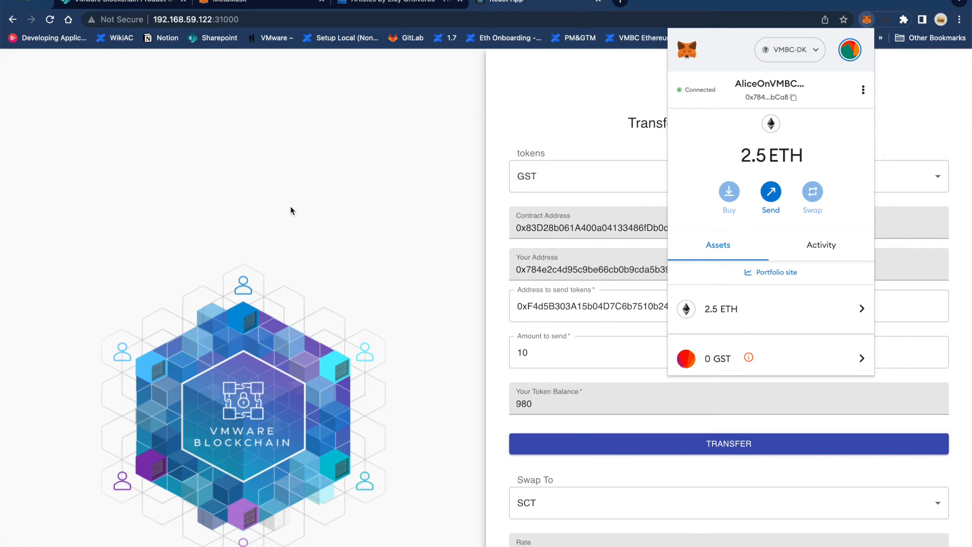
pyautogui.moveTo(321, 198)
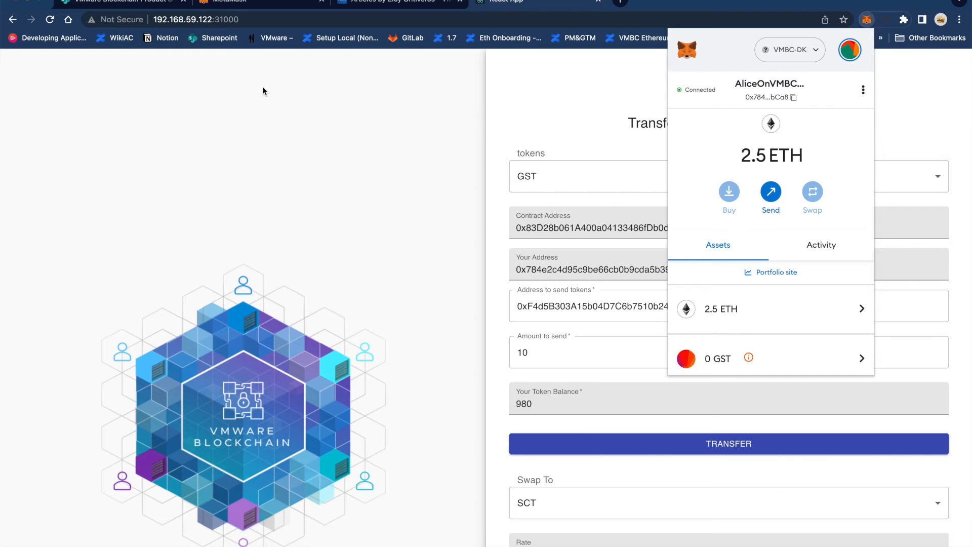
pyautogui.moveTo(242, 120)
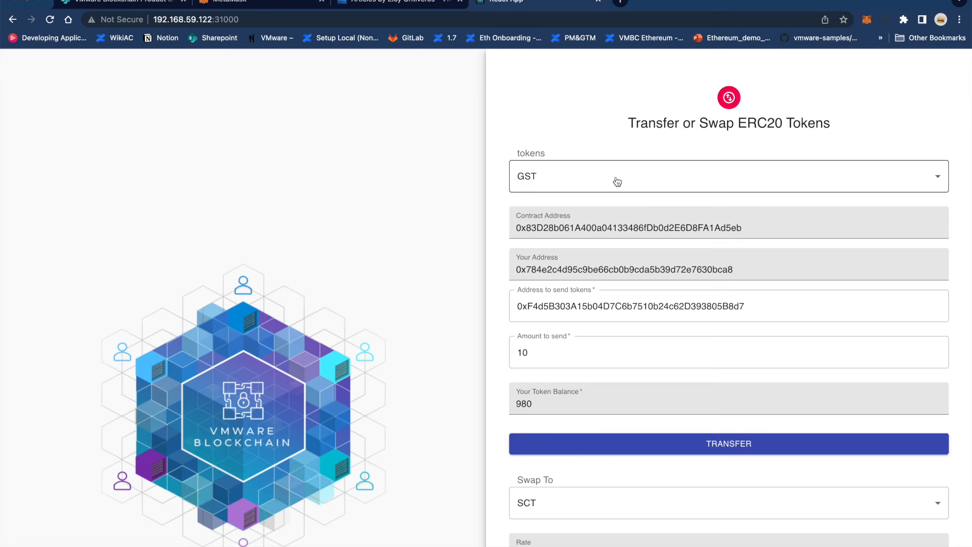
pyautogui.moveTo(453, 167)
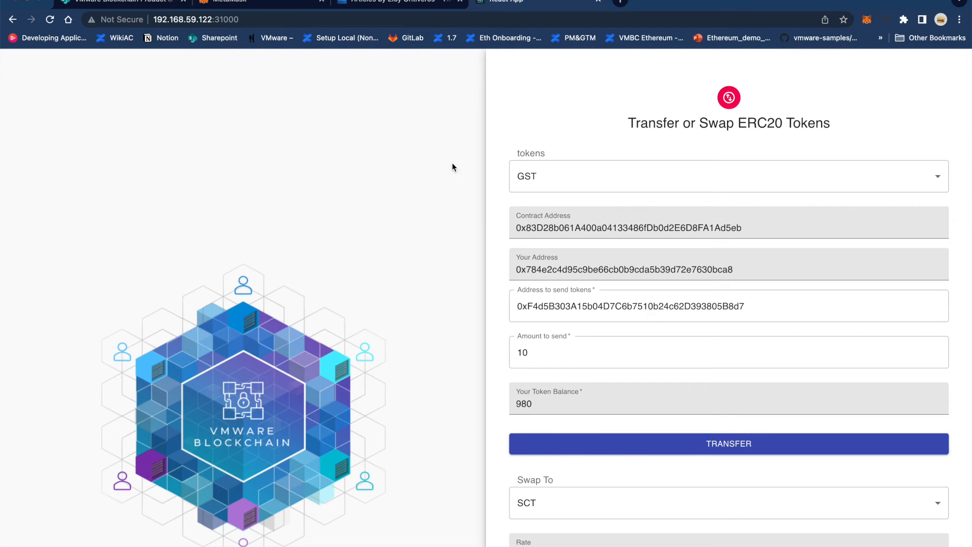
pyautogui.moveTo(465, 199)
pyautogui.write('7')
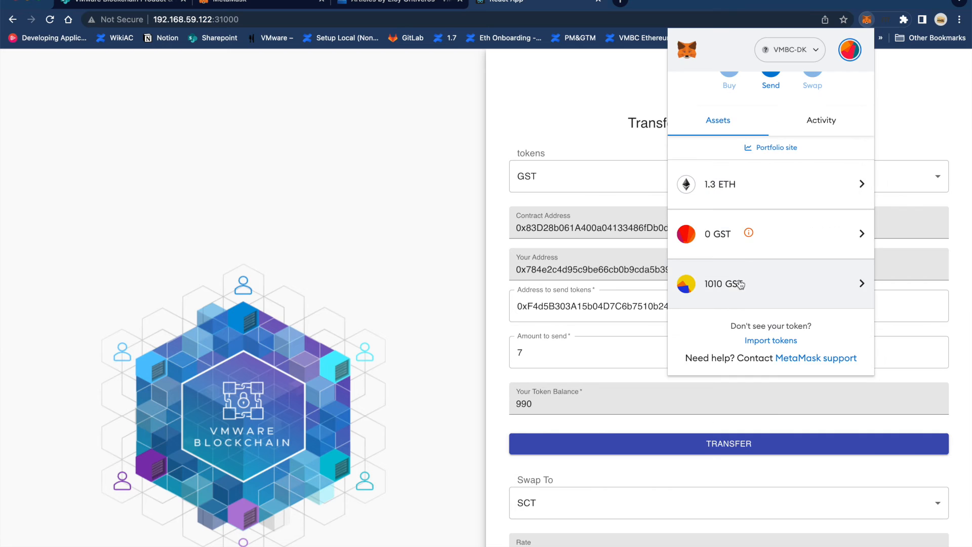
# - Open the 1010 GST asset in MetaMask to view its balance and history
pyautogui.click(725, 284)
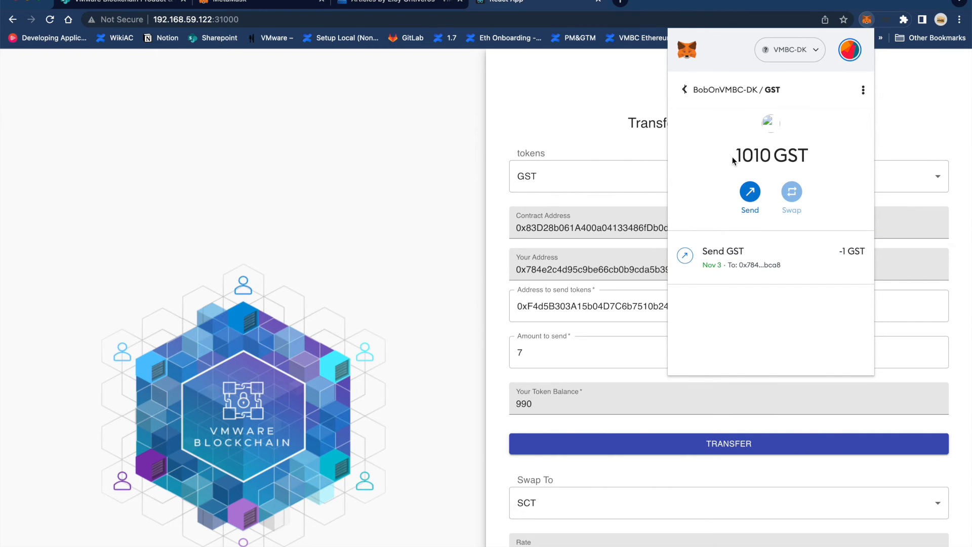
pyautogui.moveTo(808, 223)
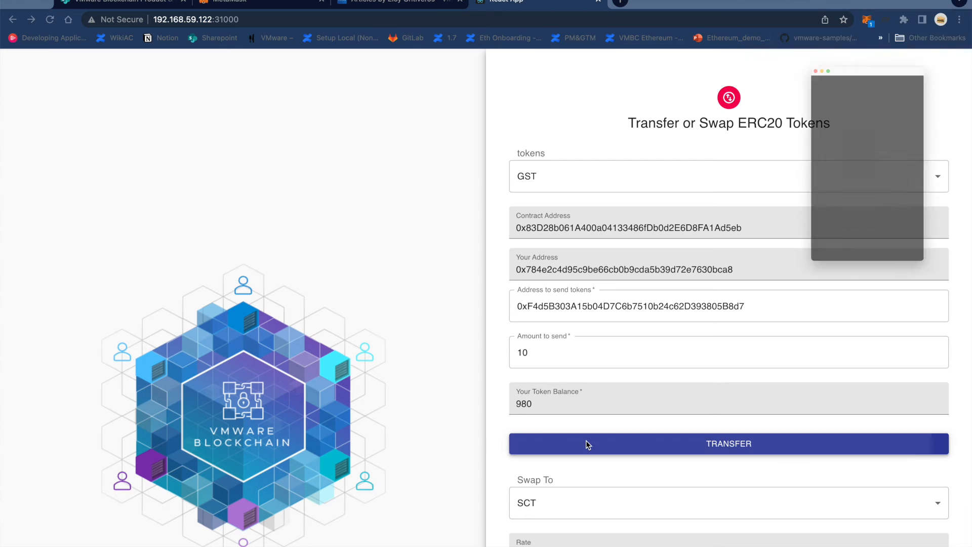
# - Submit the 10 GST transfer and confirm it in the MetaMask popup
pyautogui.click(729, 444)
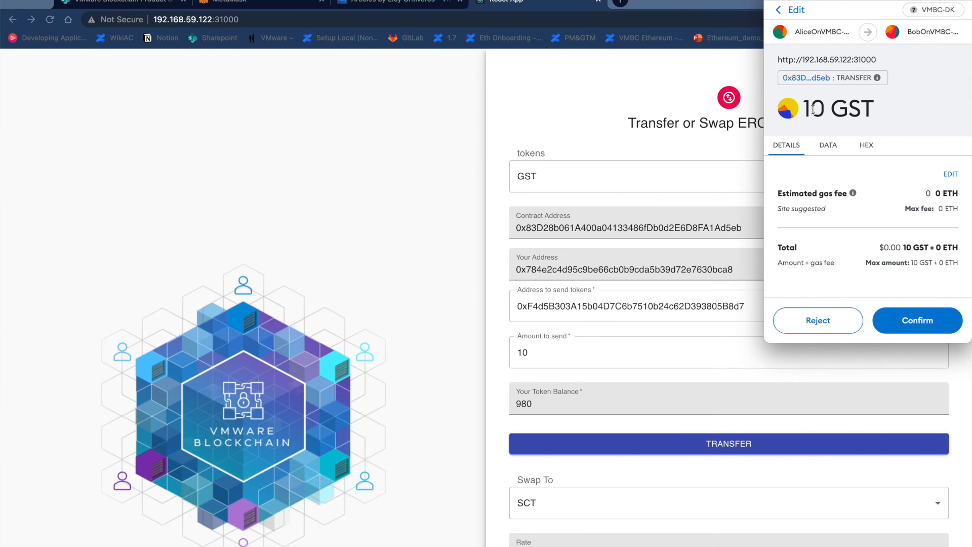
pyautogui.click(917, 321)
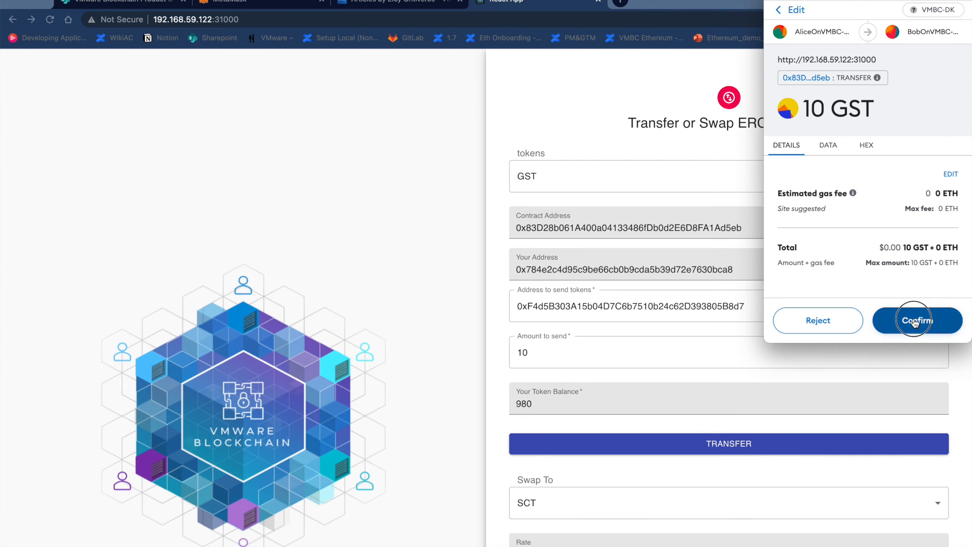
pyautogui.click(916, 321)
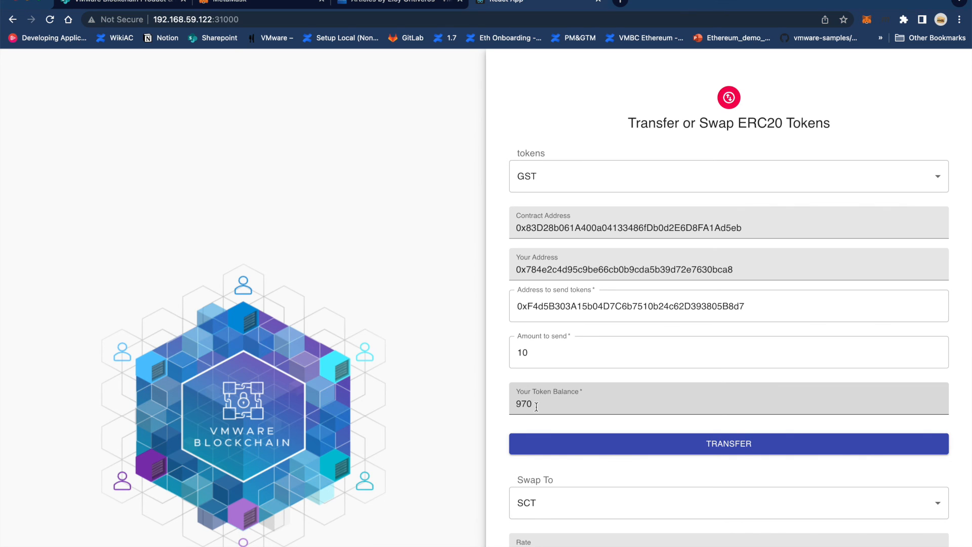
pyautogui.moveTo(877, 15)
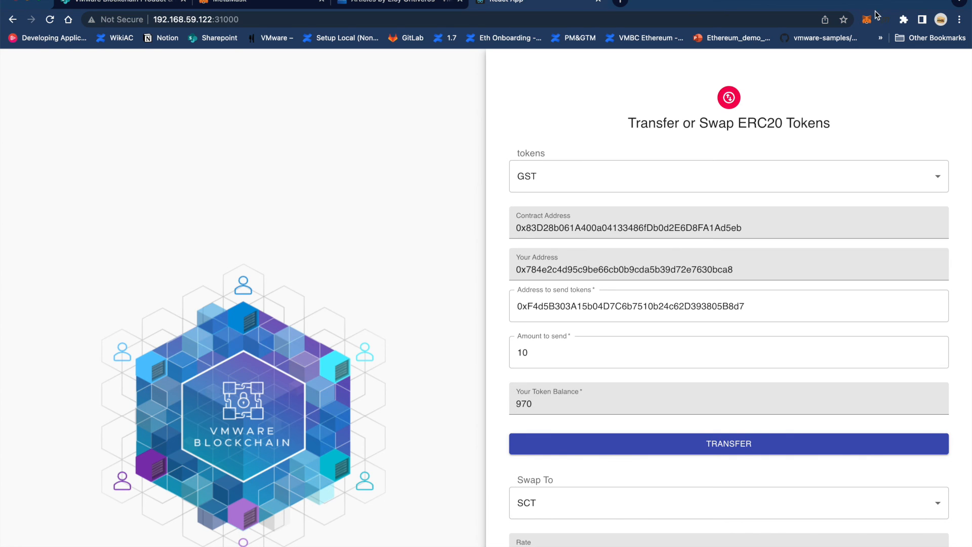
# - Check MetaMask Activity for the -10 GST send and the recipient's 1030 GST balance
pyautogui.click(868, 19)
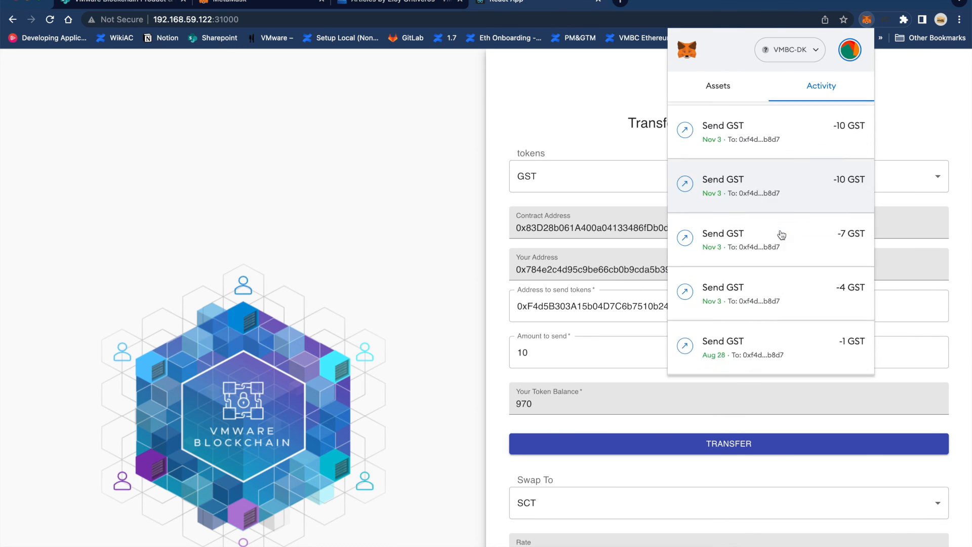
pyautogui.click(718, 86)
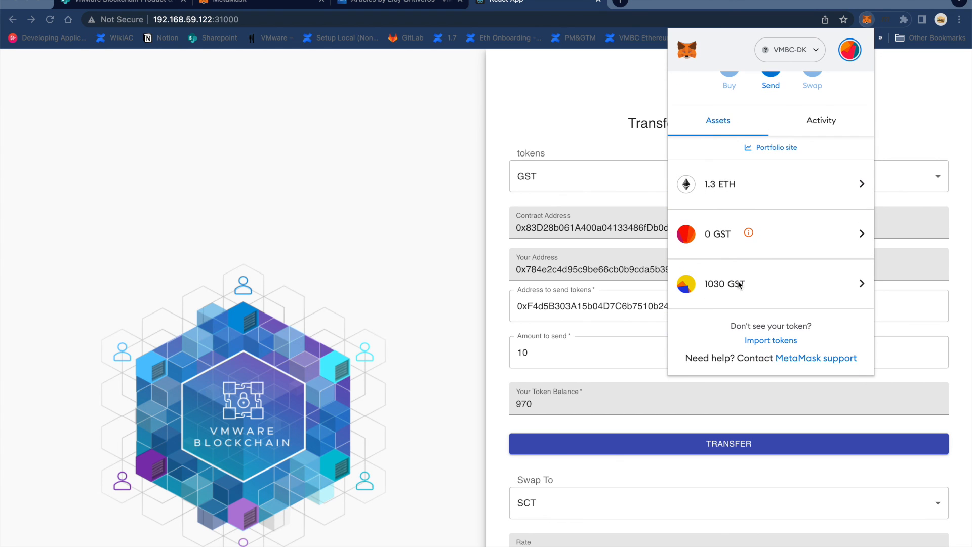
pyautogui.moveTo(717, 293)
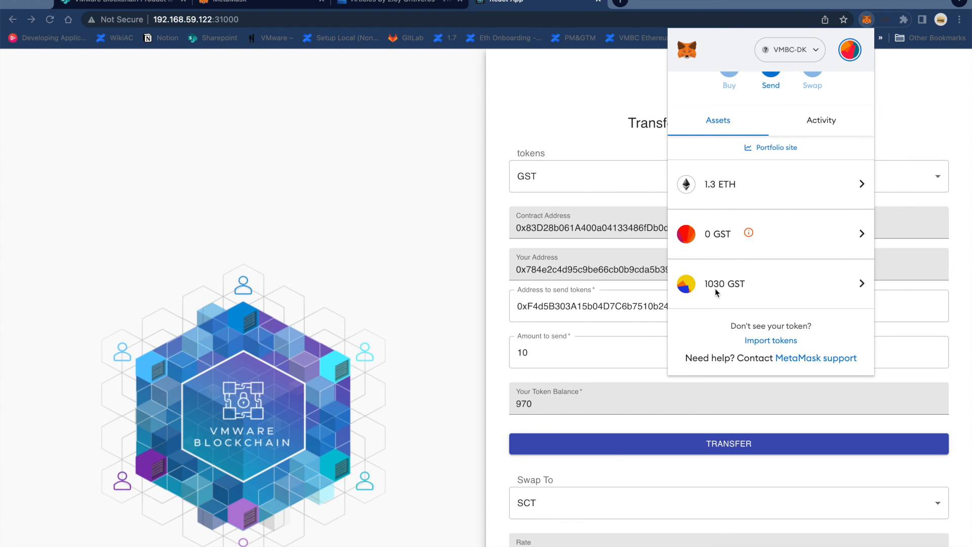
pyautogui.moveTo(743, 294)
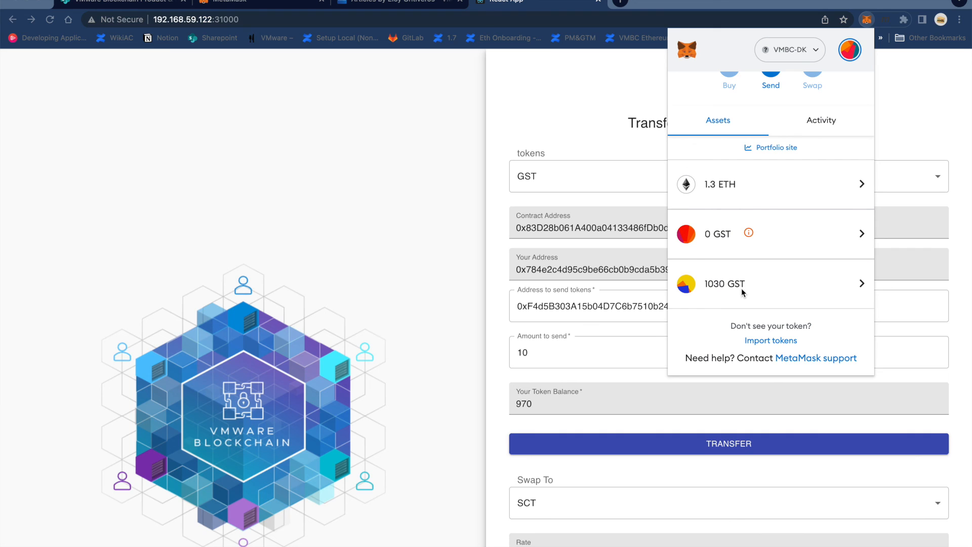